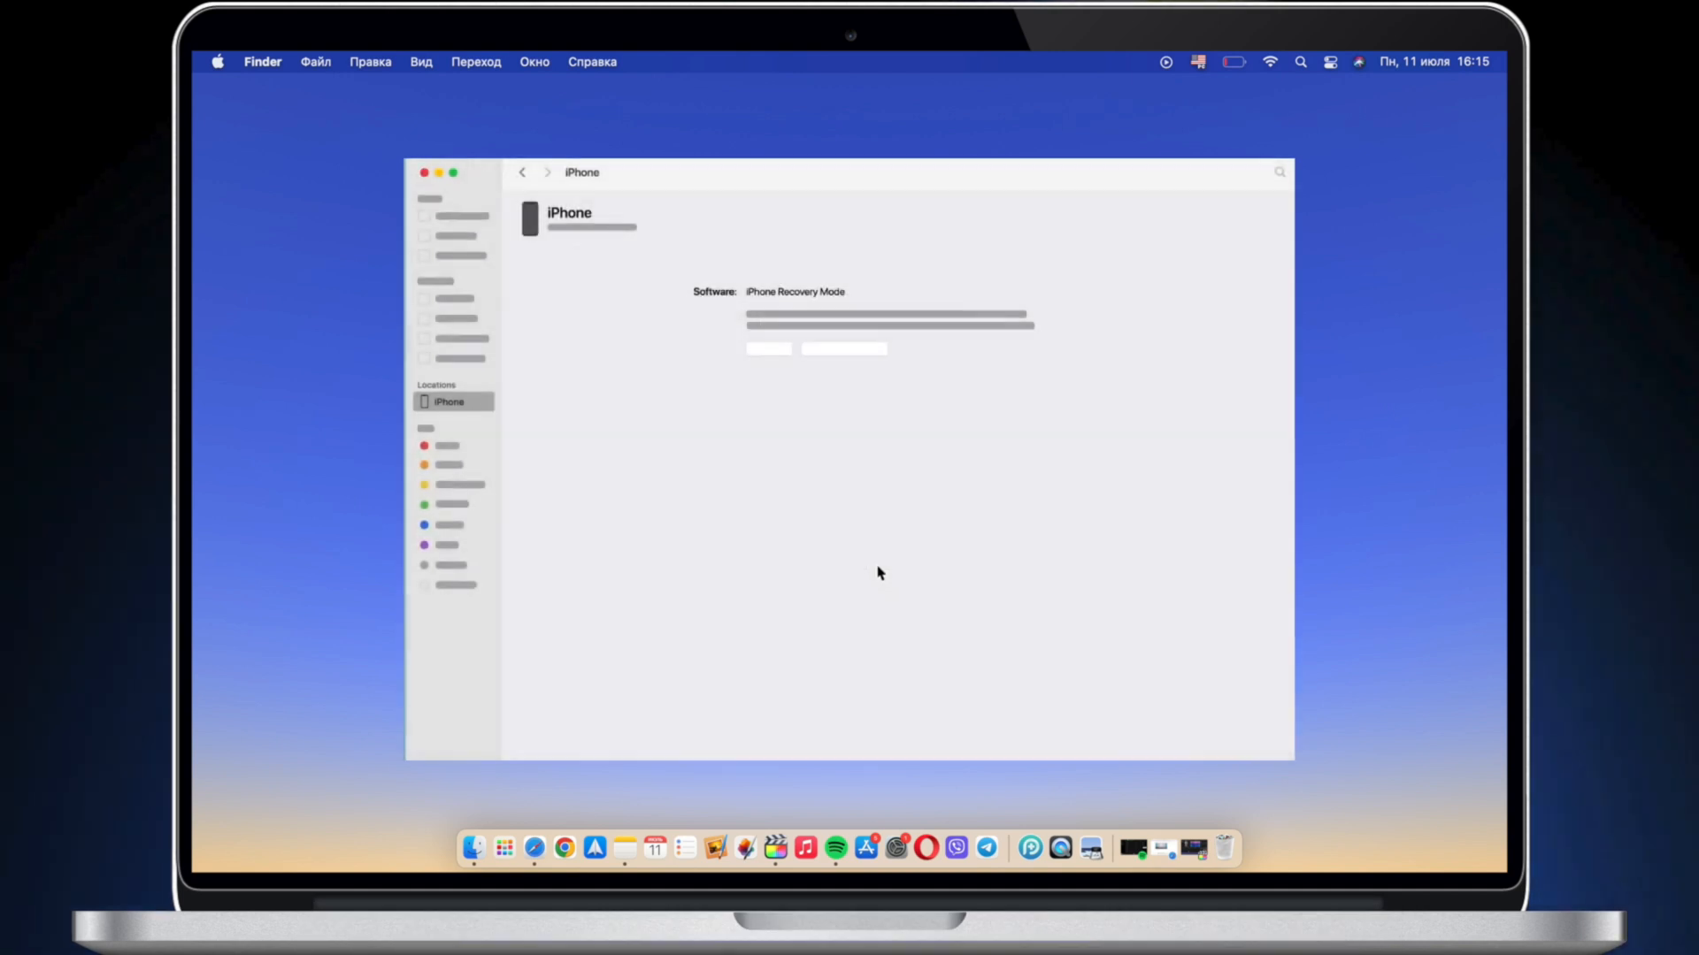
# - Restore and update the recovery-mode iPhone to factory settings, agreeing to the license
pyautogui.click(768, 348)
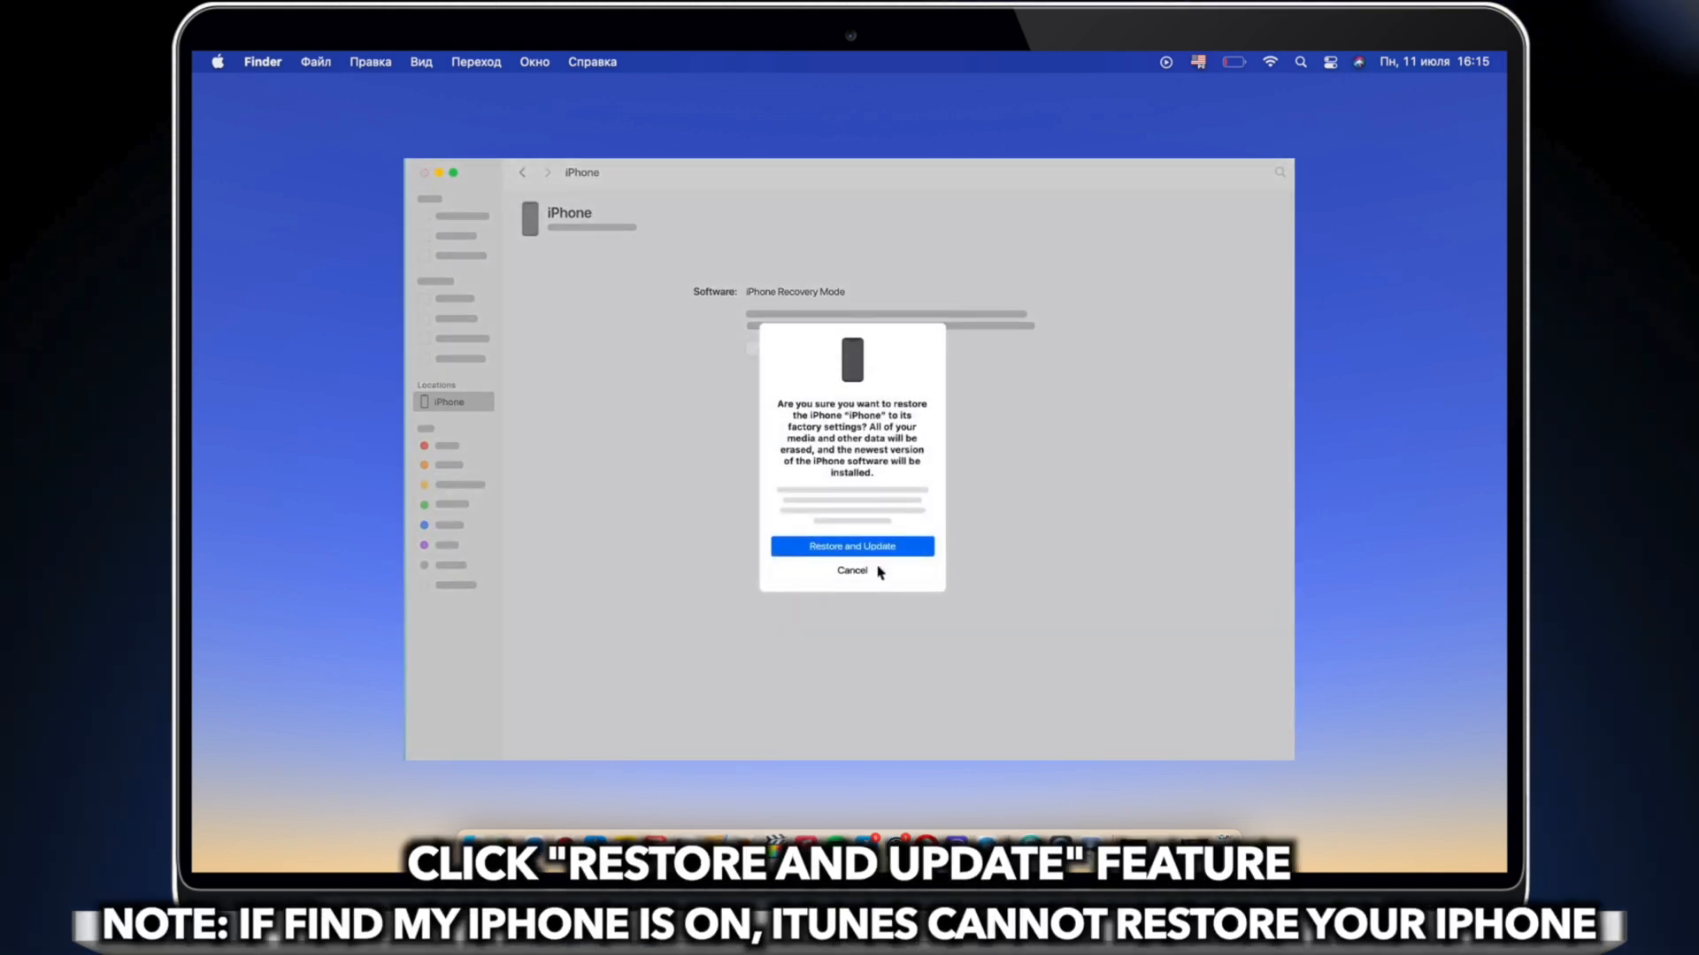
pyautogui.click(851, 546)
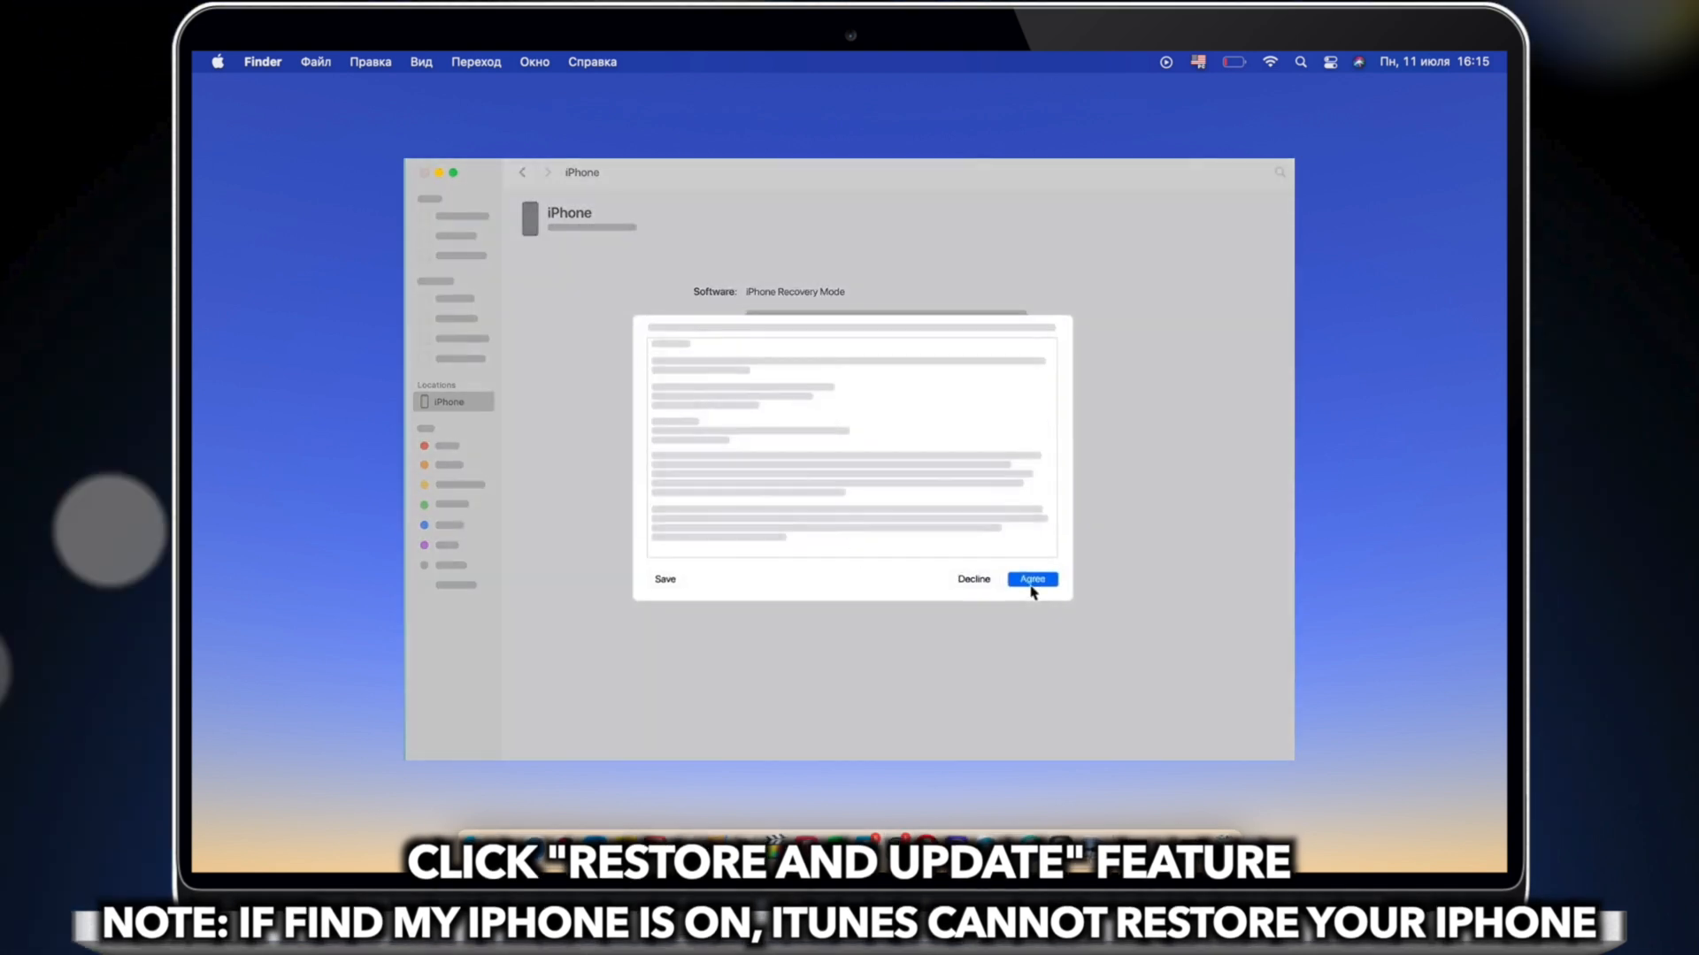
pyautogui.click(1030, 578)
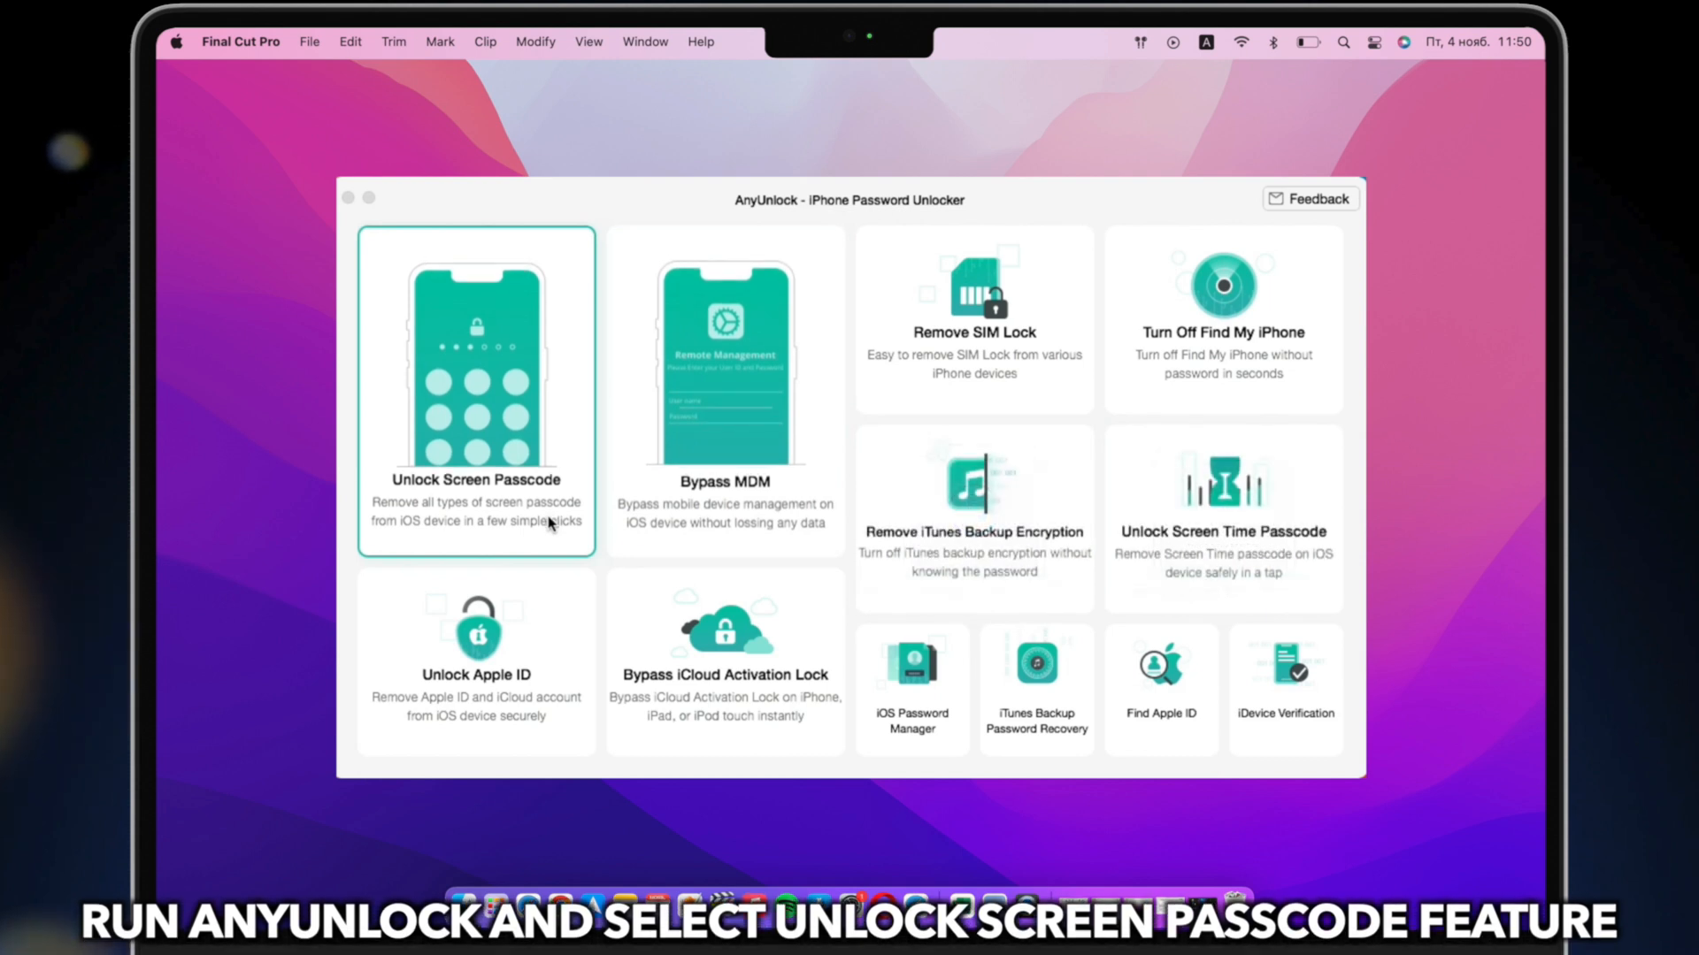
# - Choose Unlock Screen Passcode and download the iOS 16.0.2 firmware for the iPhone XS
pyautogui.click(476, 390)
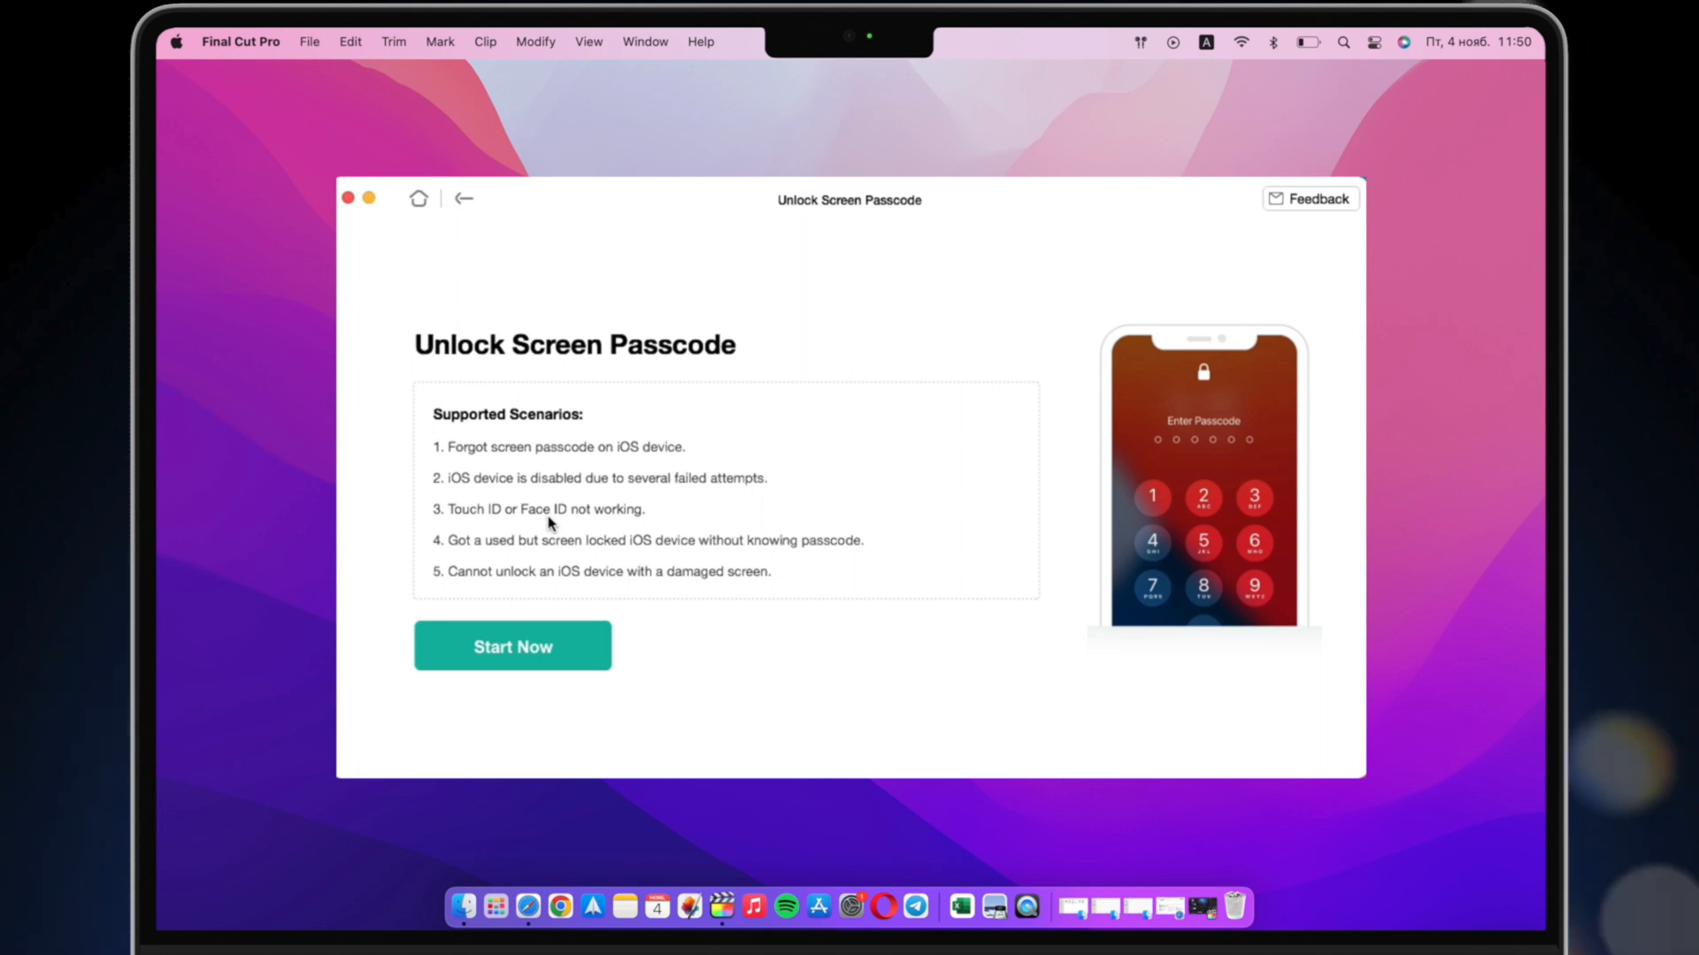
pyautogui.click(512, 646)
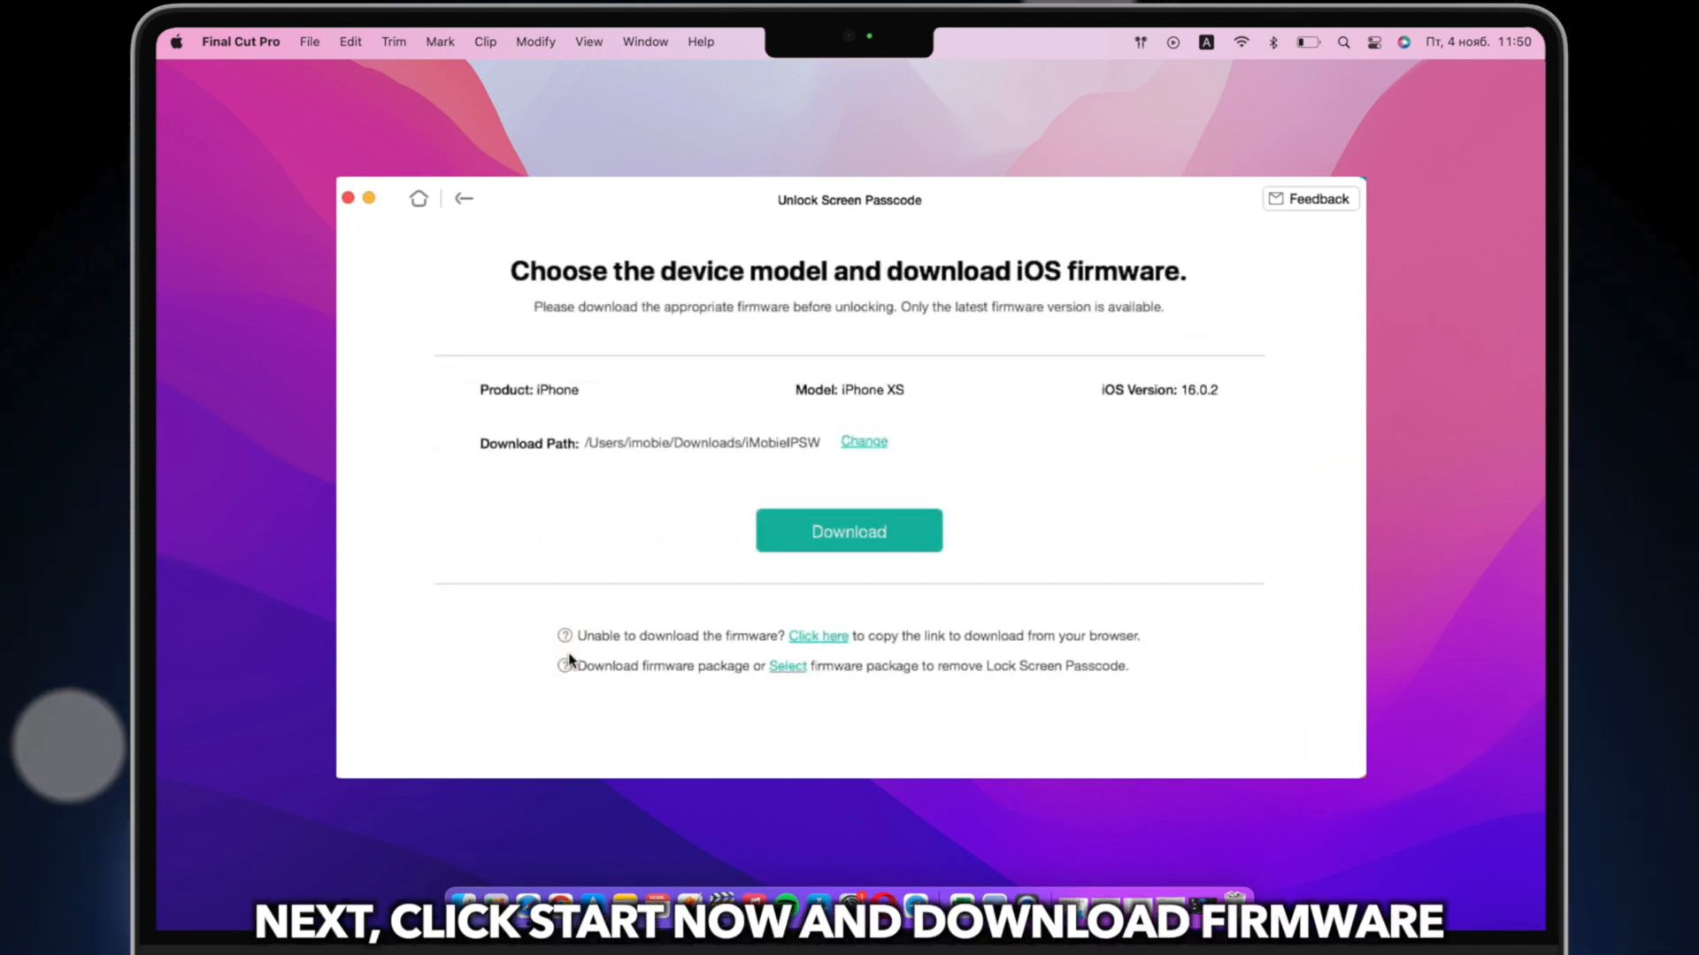
pyautogui.click(848, 531)
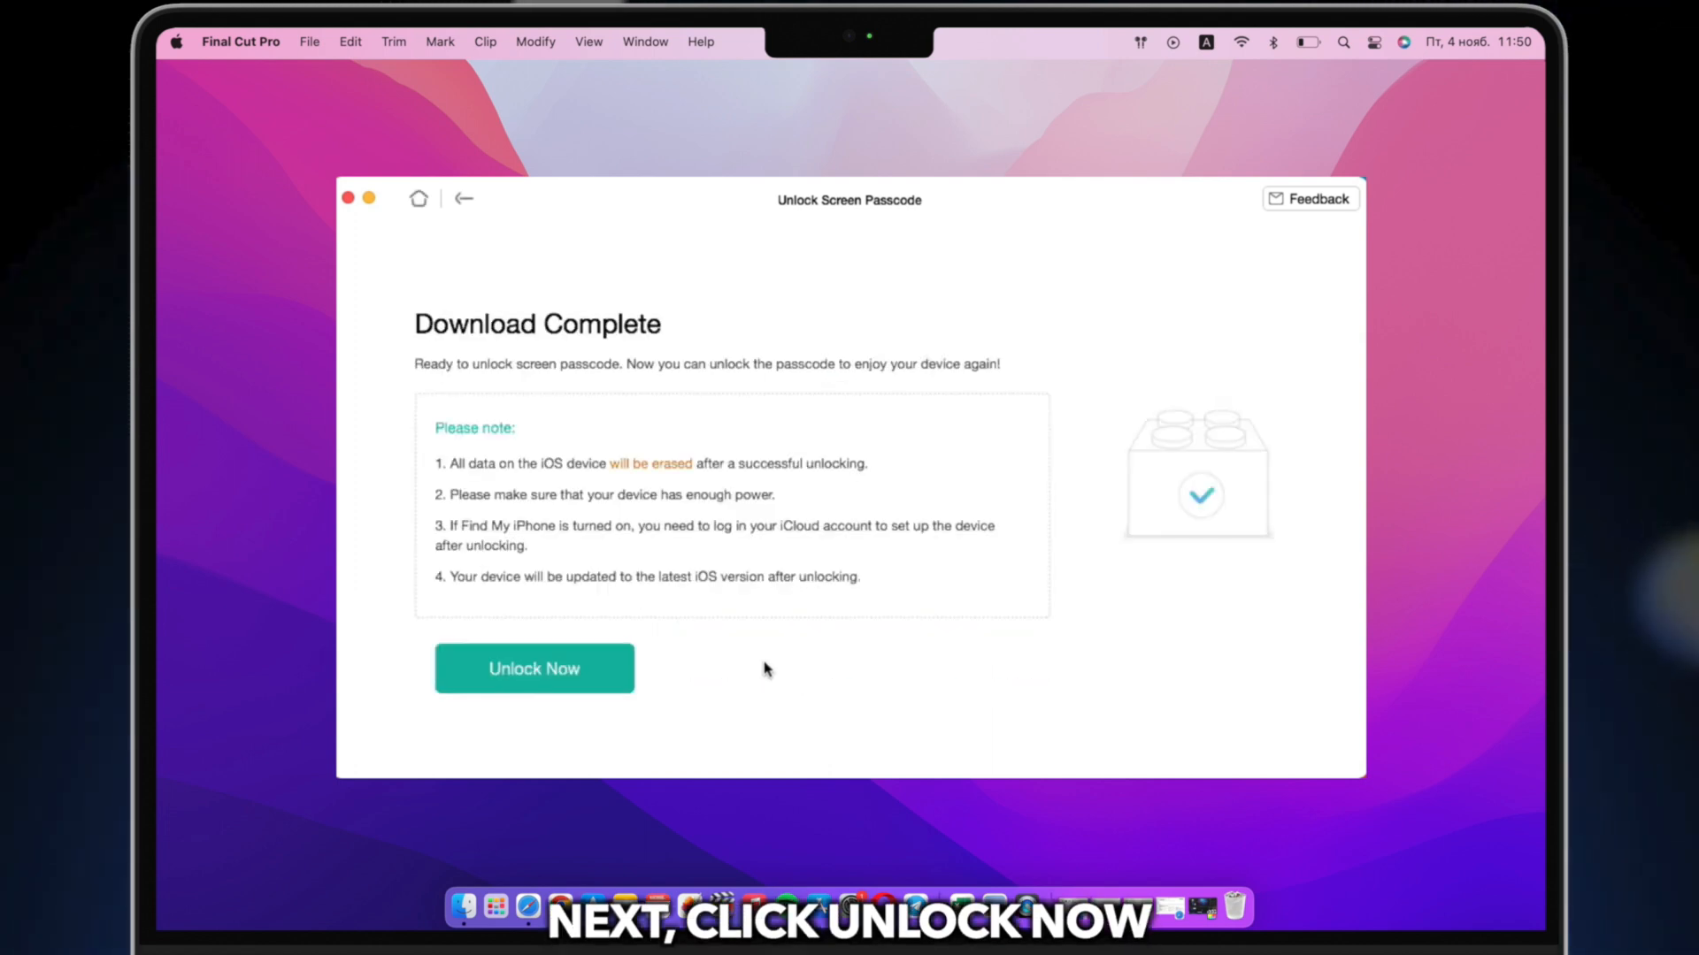
# - Begin the screen passcode removal with Unlock Now
pyautogui.click(532, 669)
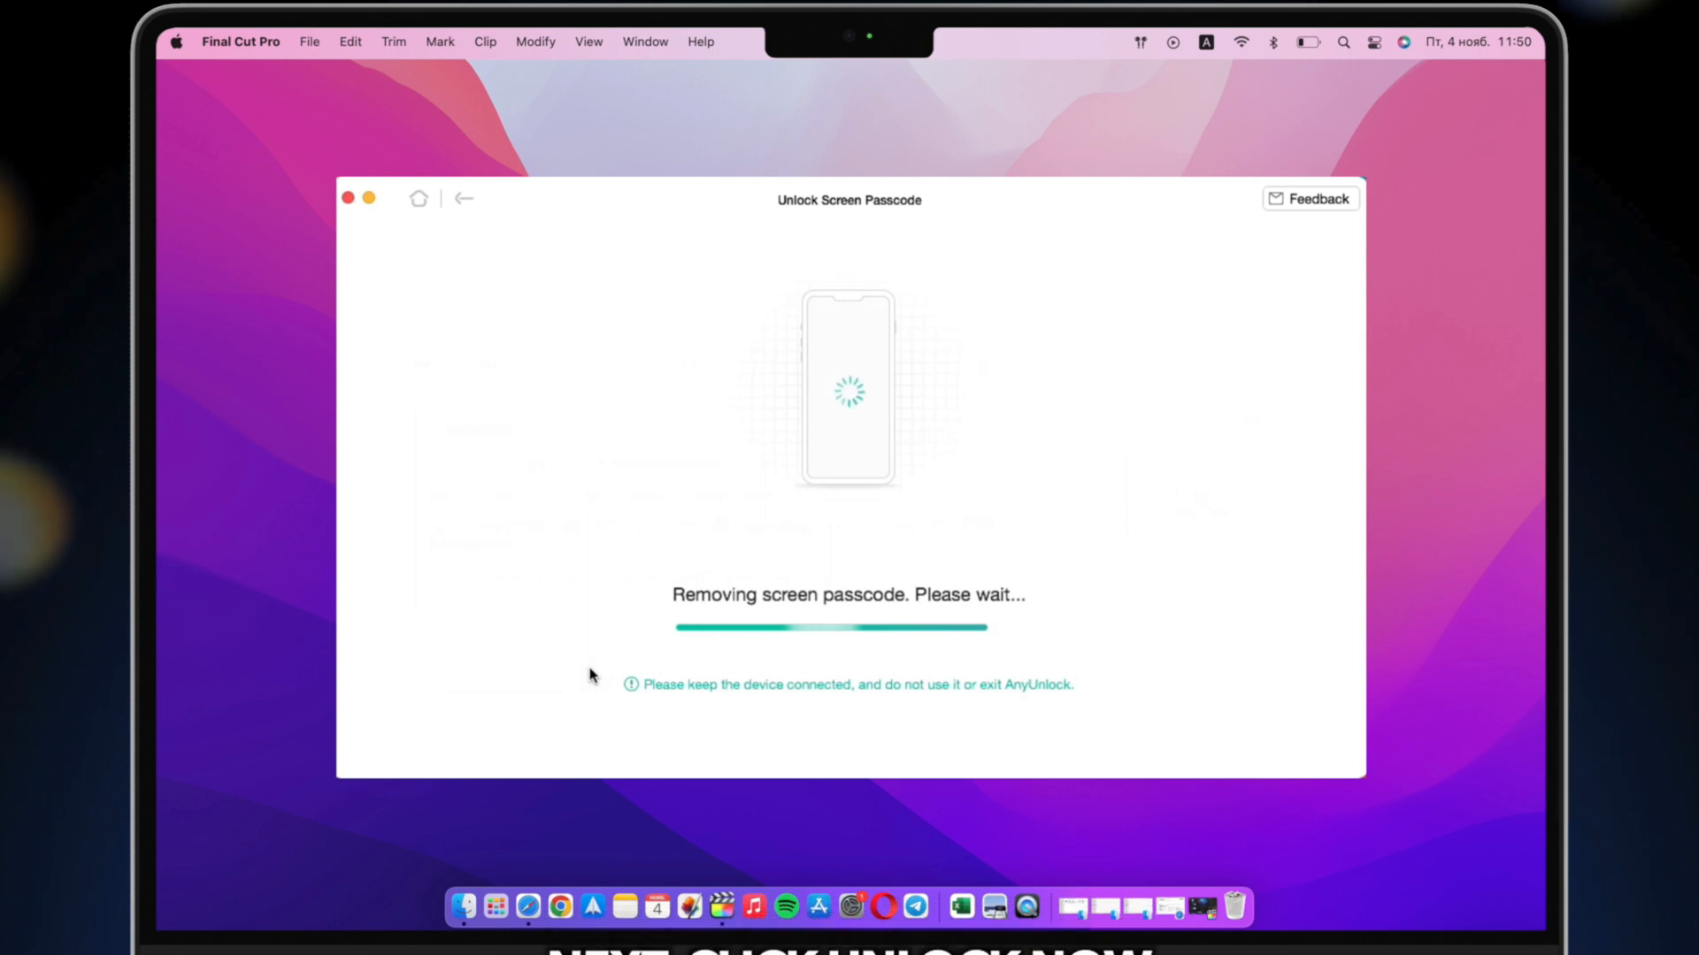
pyautogui.moveTo(1111, 429)
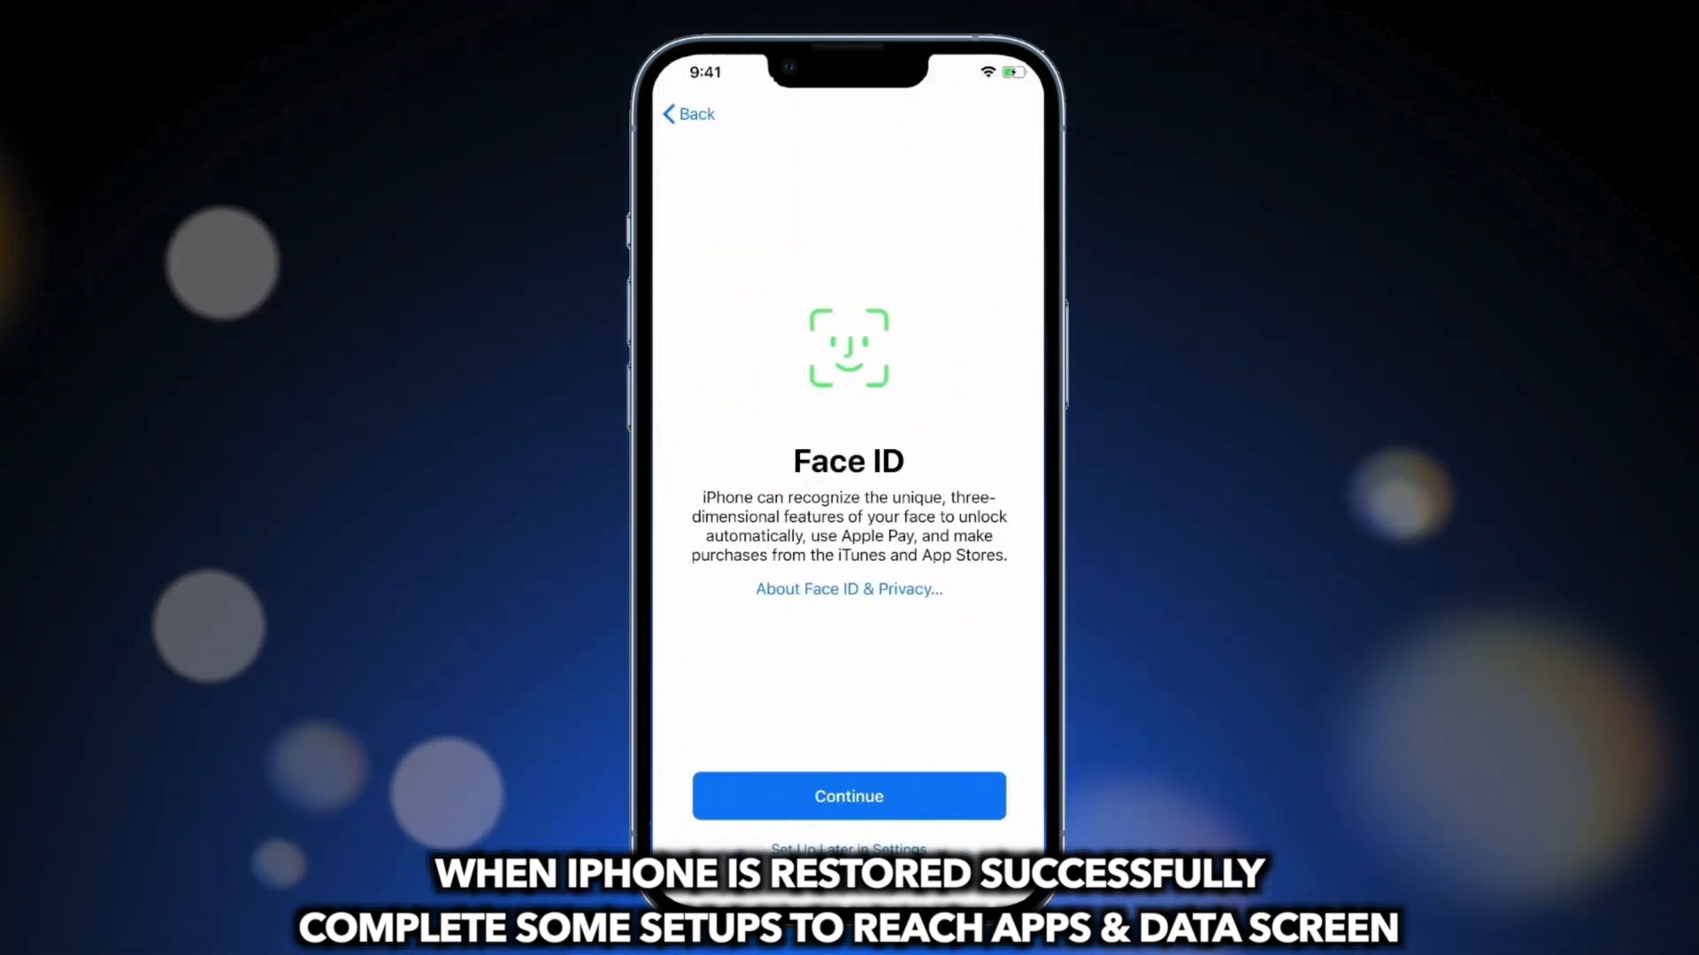
# - Skip the Face ID screen and accept the Settings from Your Backup
pyautogui.click(848, 795)
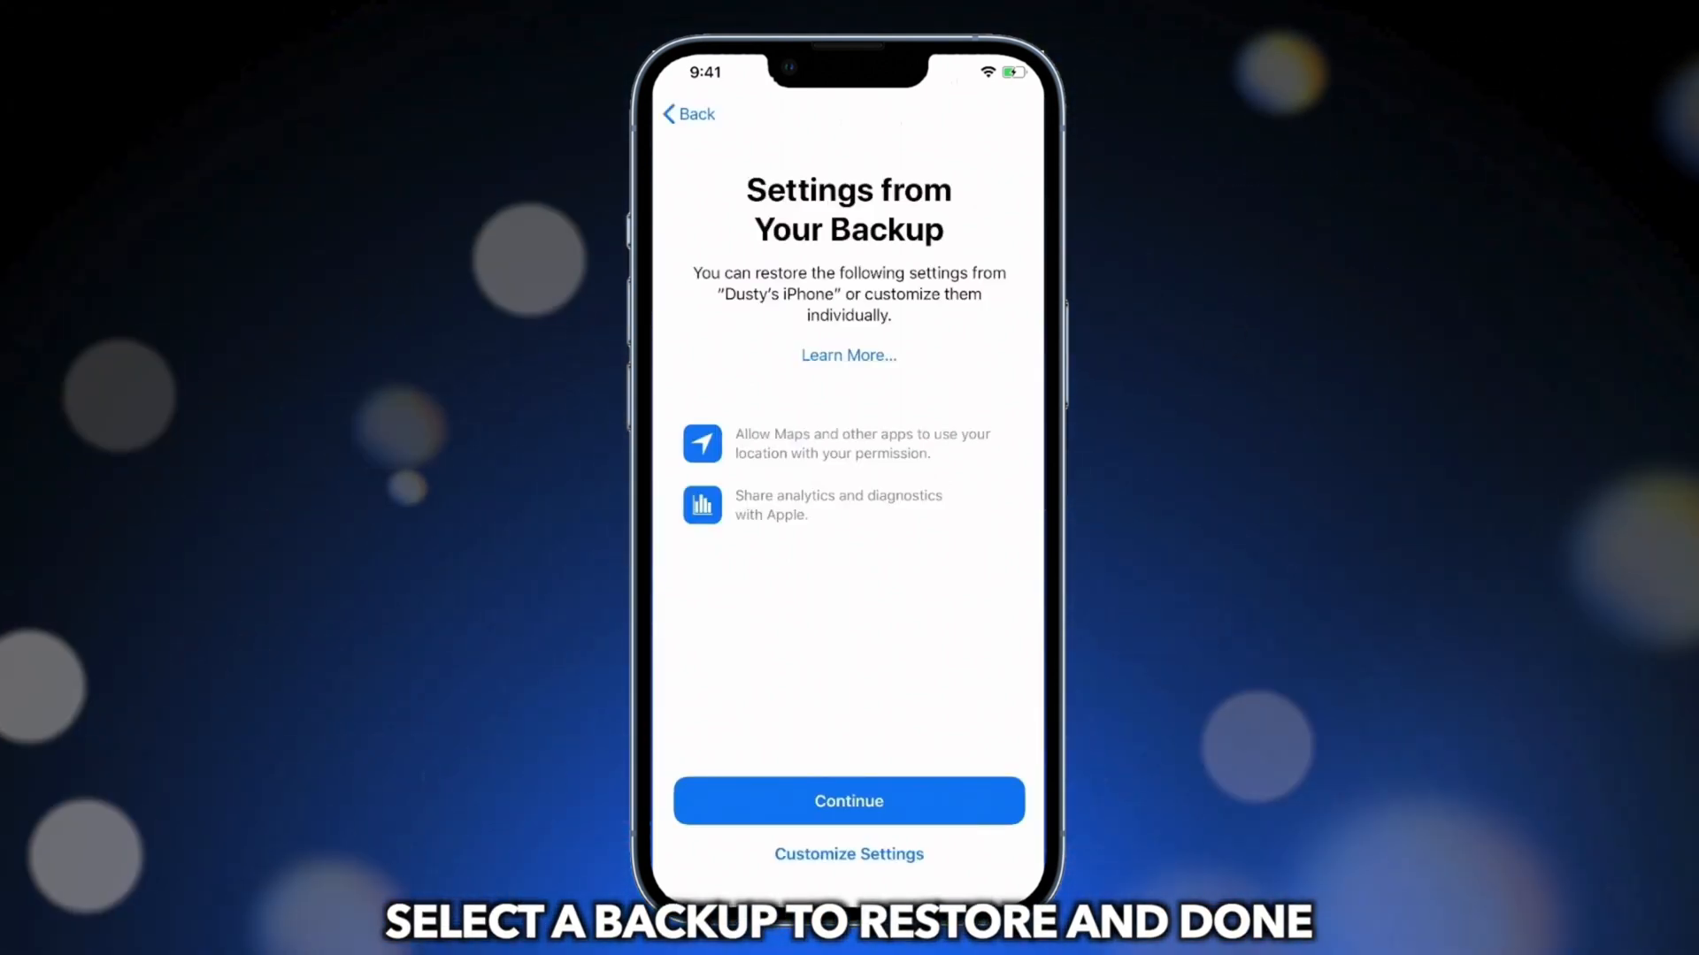
pyautogui.click(849, 800)
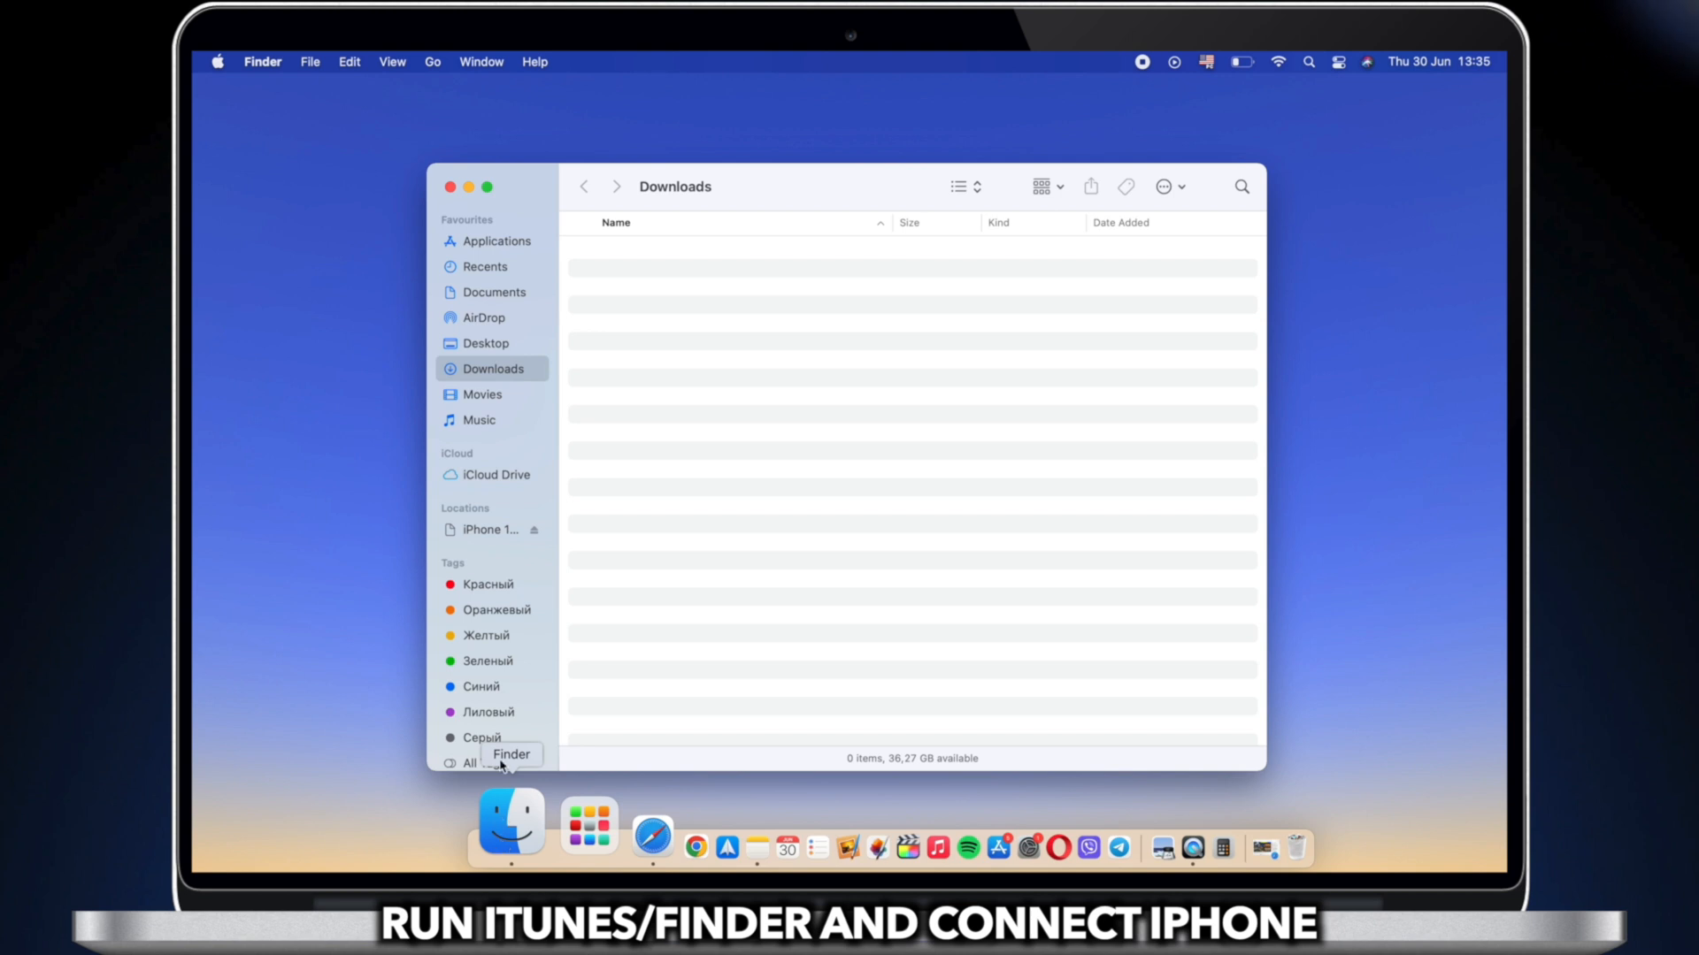
# - Open a Finder window and bring up the backup choices for the iPhone 13 Pro Max
pyautogui.click(488, 530)
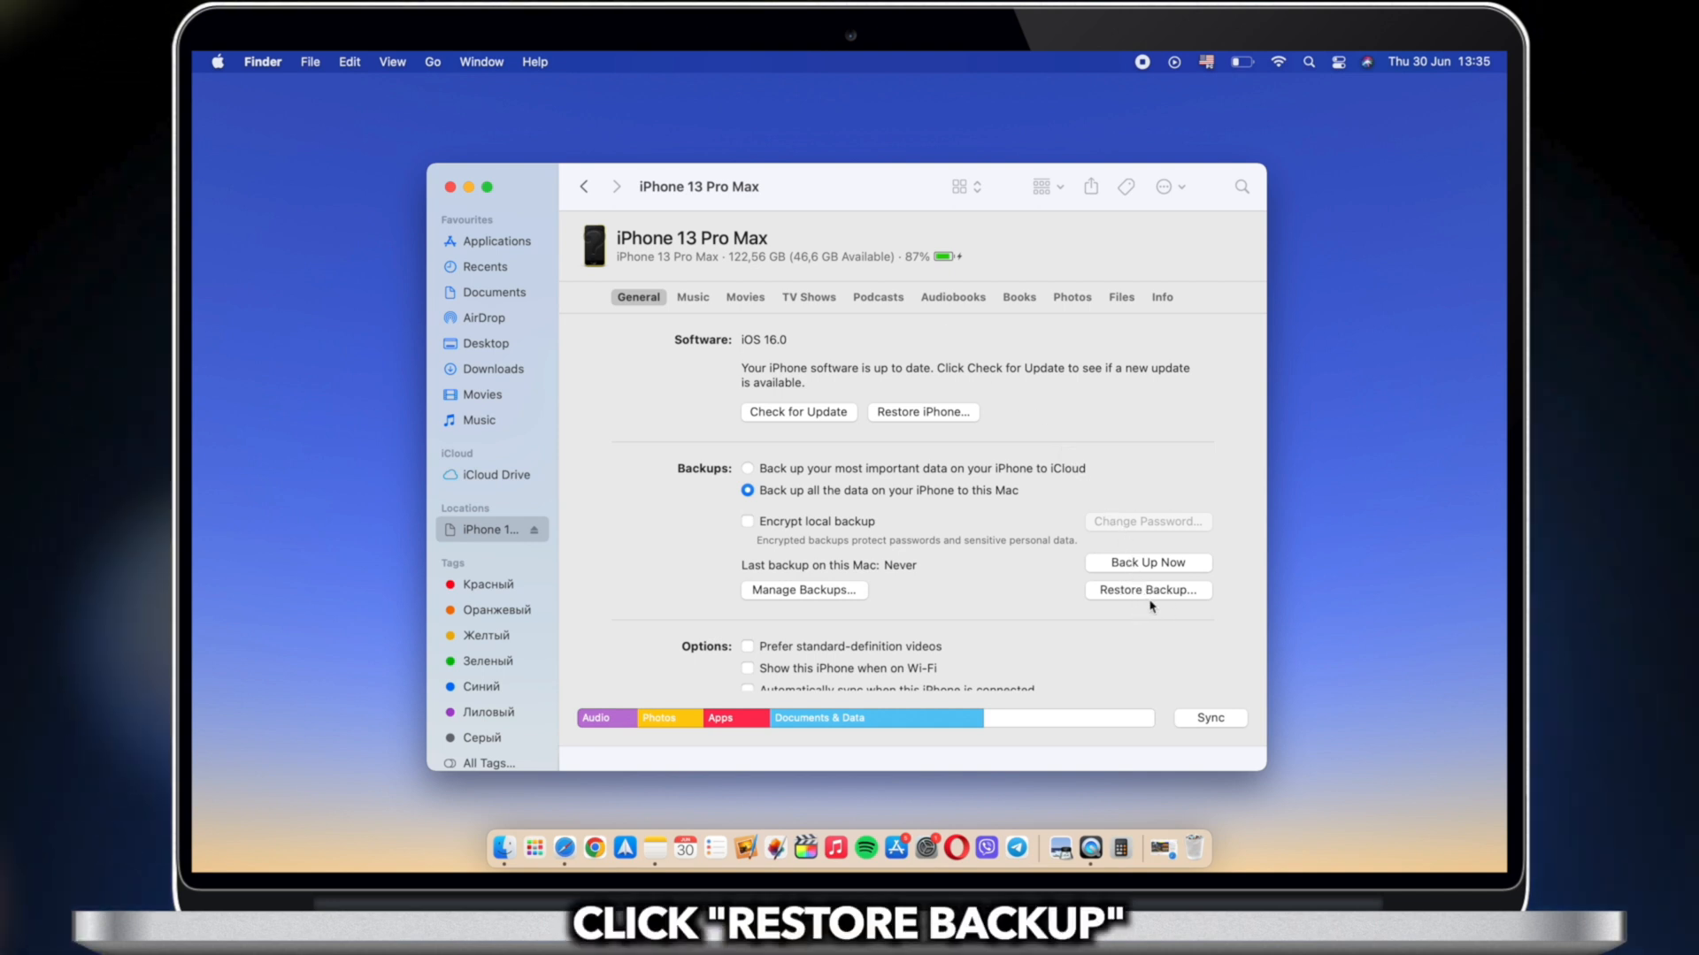
pyautogui.click(1148, 589)
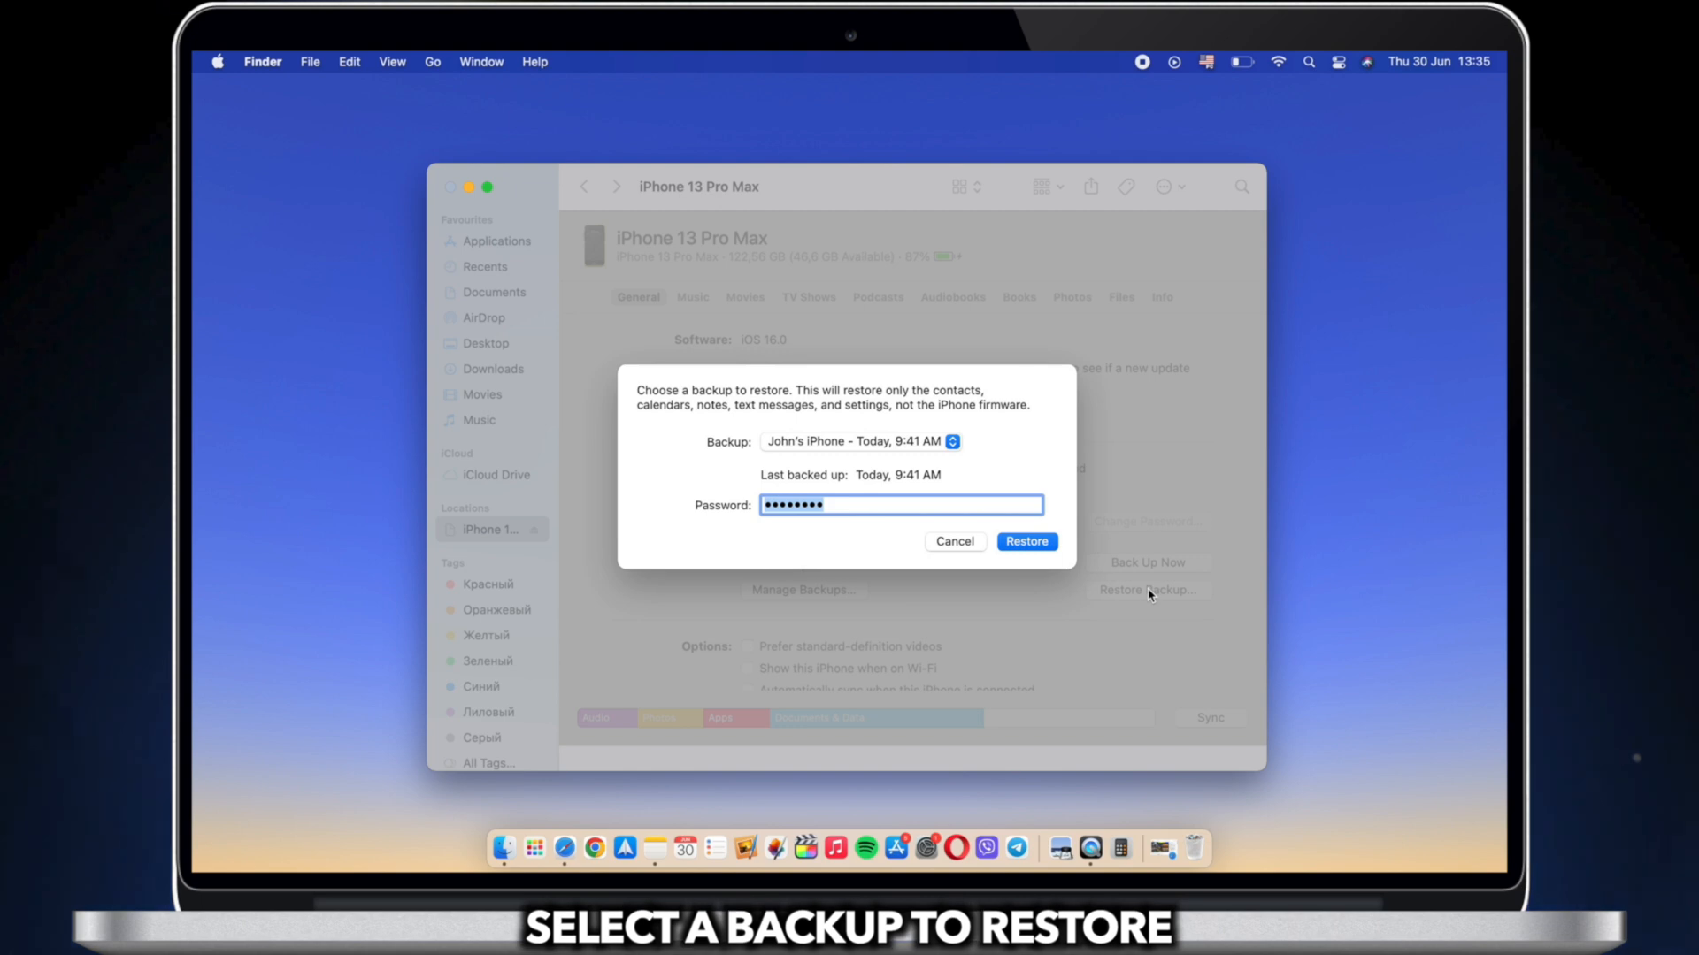